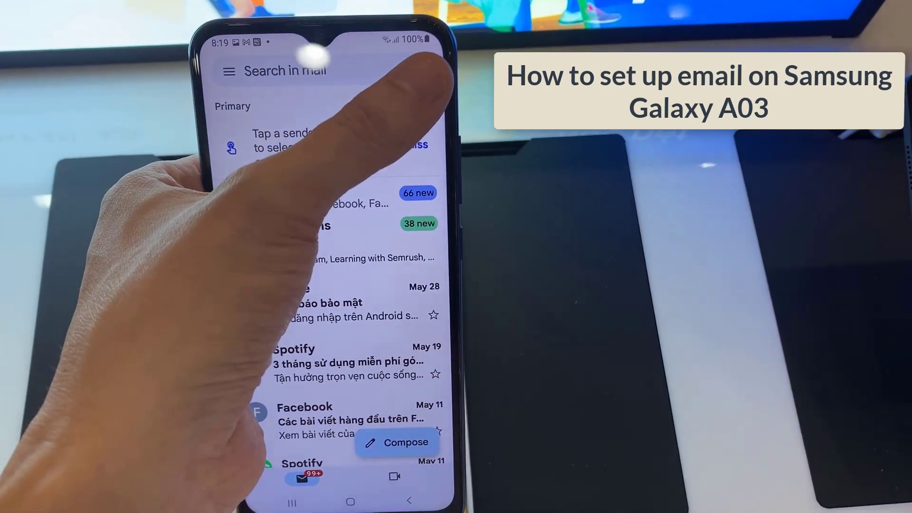
# Step: Switch Gmail to the other Google account's inbox with its single setup-reminder email
pyautogui.click(420, 61)
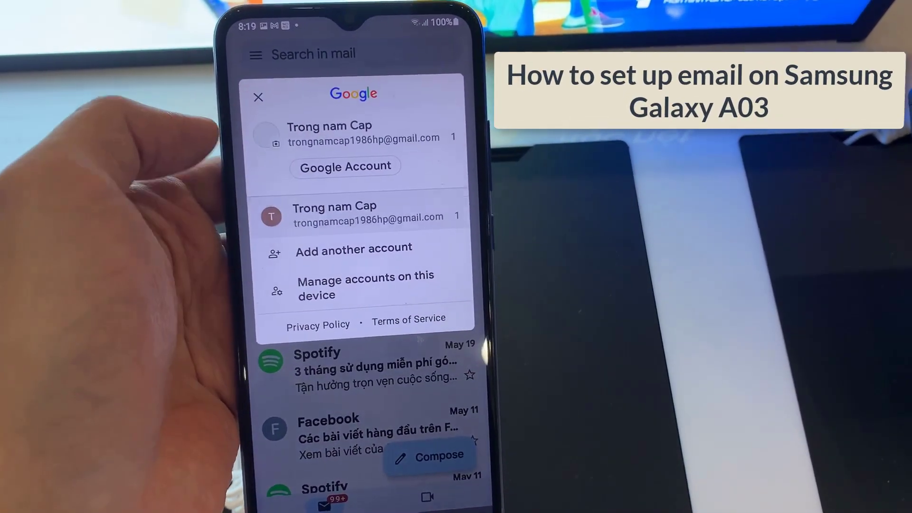
pyautogui.click(257, 97)
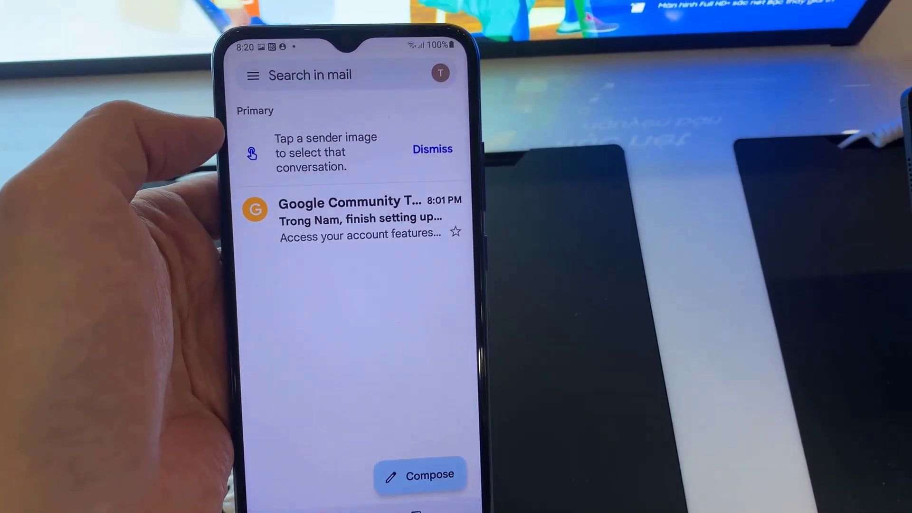
pyautogui.click(440, 74)
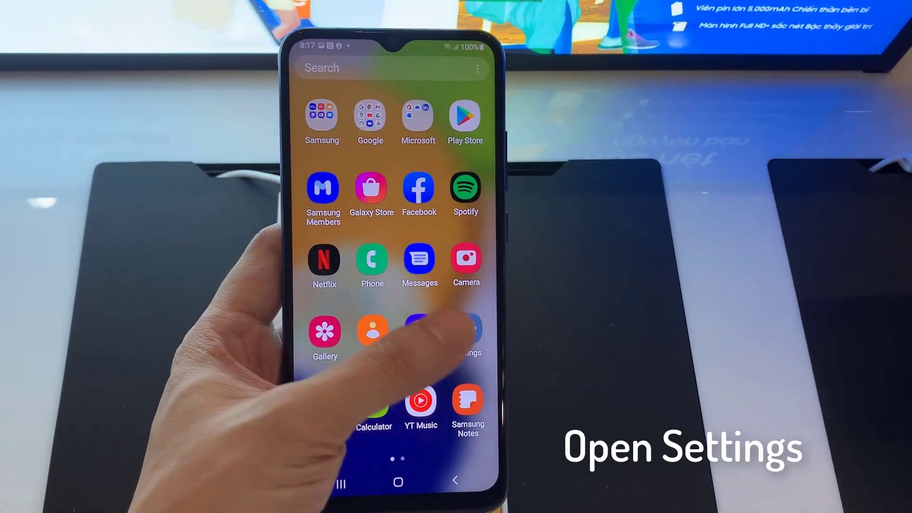
# Step: Launch Settings and go to the Accounts and backup page
pyautogui.click(466, 331)
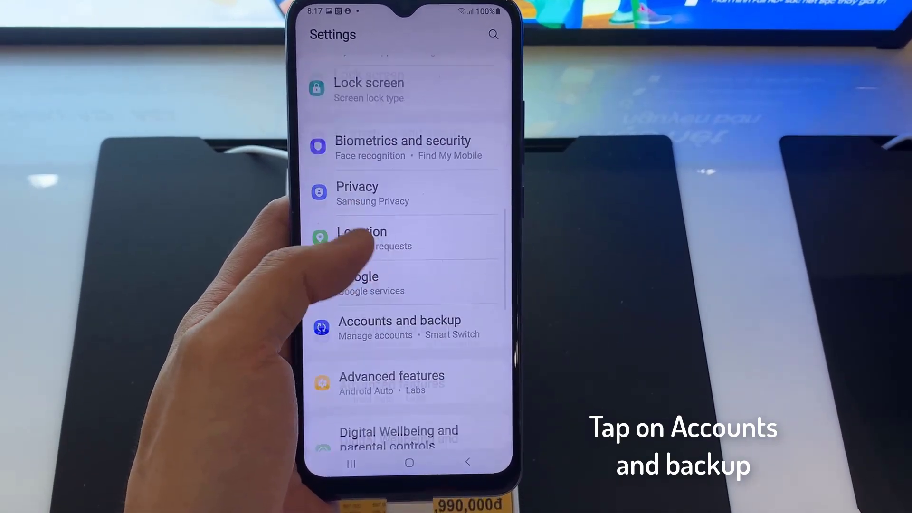
pyautogui.scroll(3)
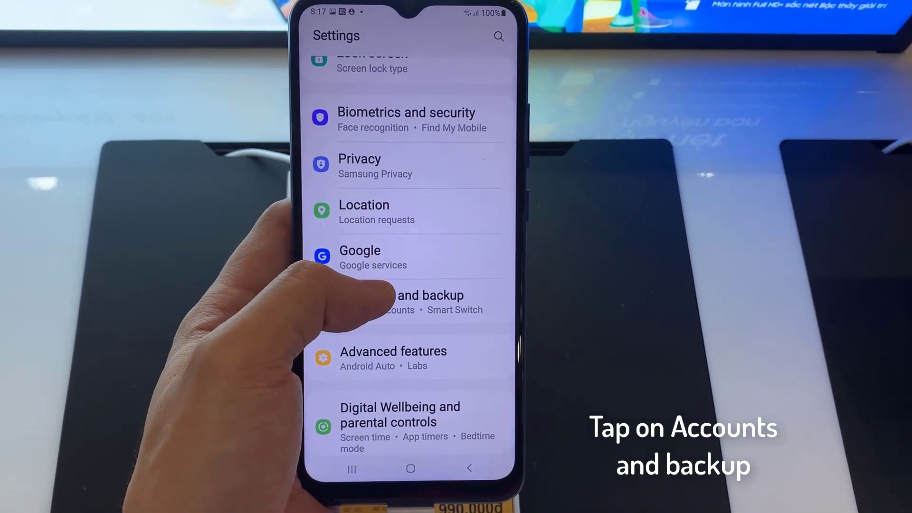
pyautogui.click(407, 296)
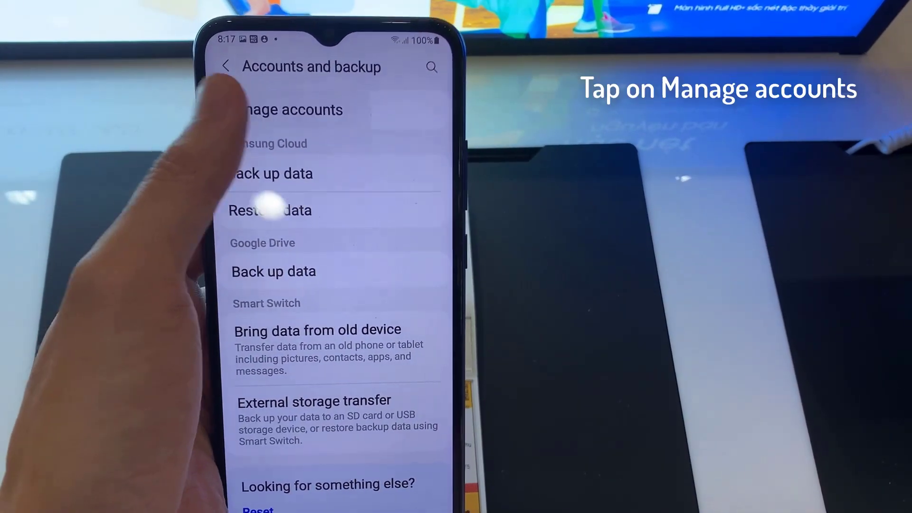
# Step: Enter Manage accounts to start adding a Google account
pyautogui.click(294, 109)
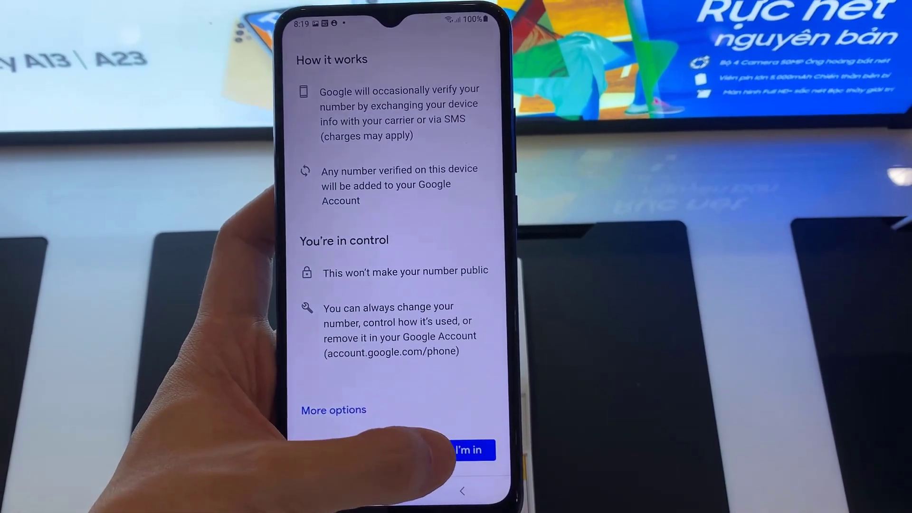
# Step: Accept phone-number verification with I'm in, reaching the Welcome terms page
pyautogui.click(468, 449)
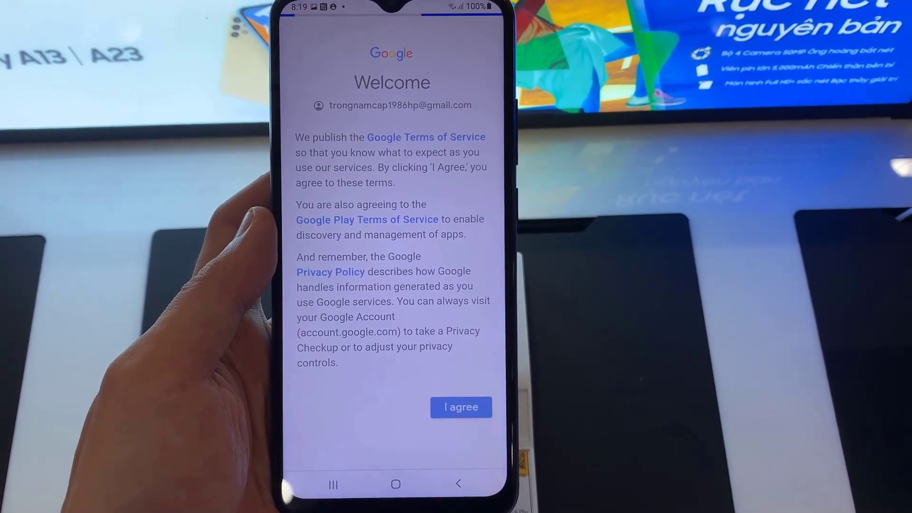
# Step: Agree to Google's terms to finish adding the account, then dismiss Gmail's New in Gmail intro
pyautogui.click(460, 407)
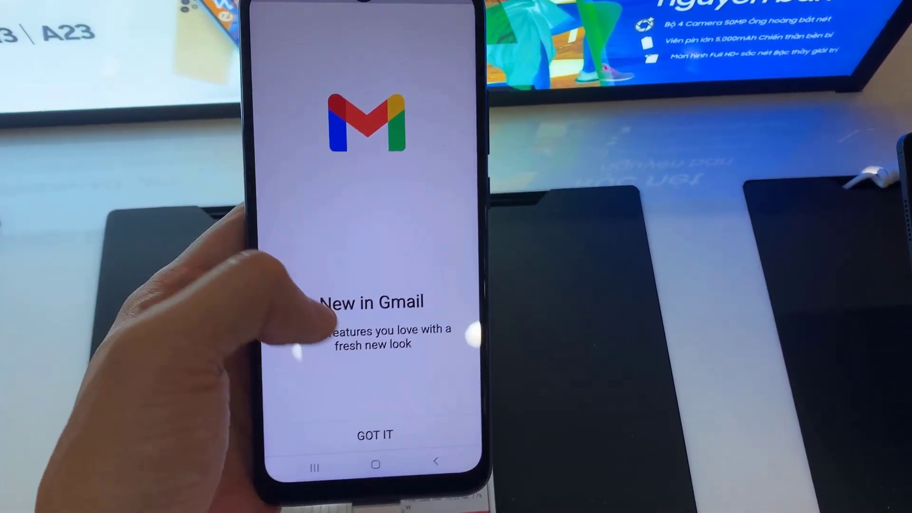
pyautogui.click(376, 434)
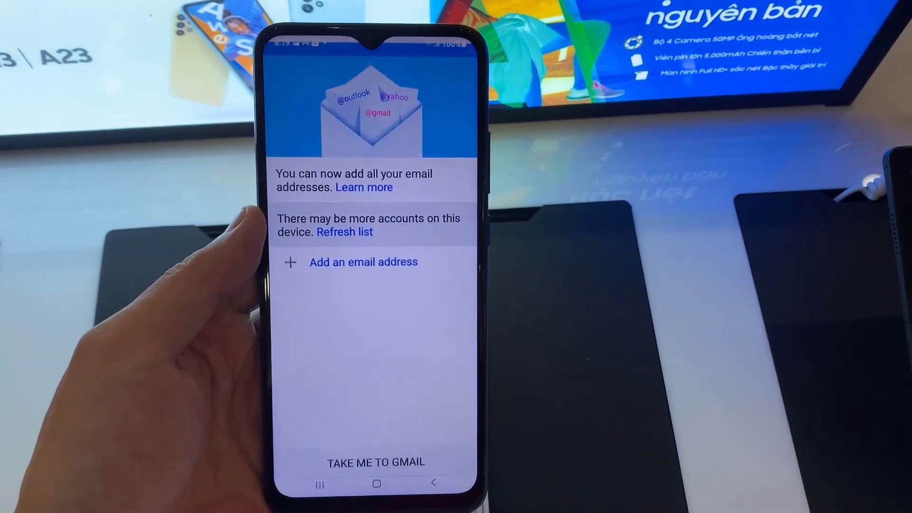